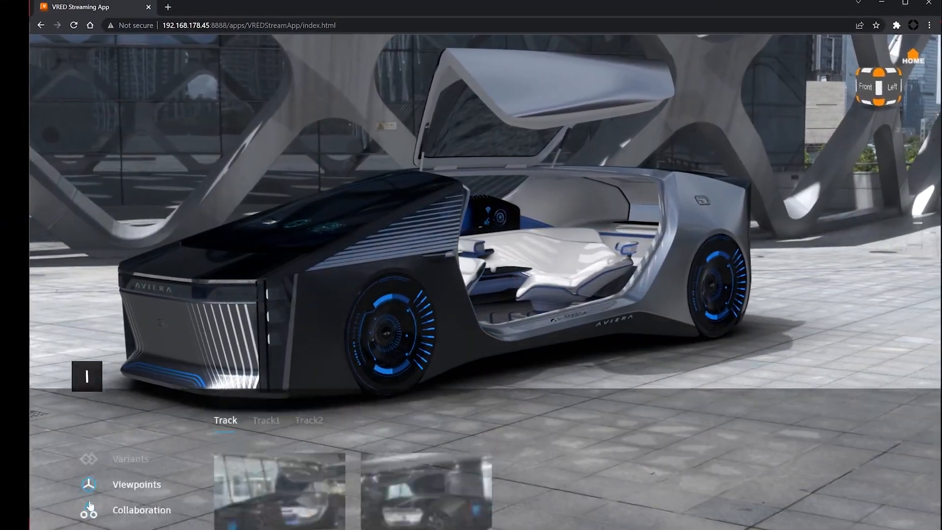
Step: Jump to the second saved viewpoint from the Viewpoints menu
{"action": "left_click", "coordinate": [136, 484]}
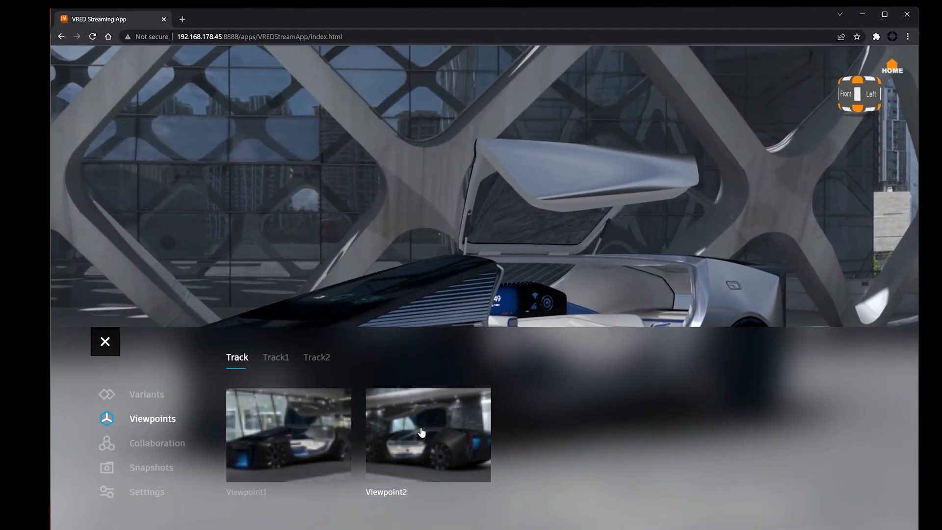
{"action": "left_click", "coordinate": [427, 433]}
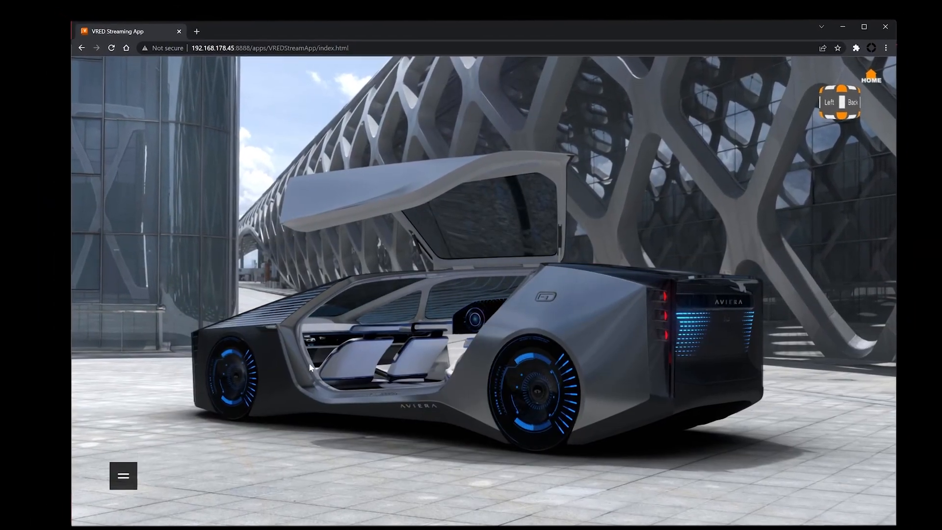
Step: Give the Reflective Plastic material a brighter red colour
{"action": "left_click", "coordinate": [237, 7]}
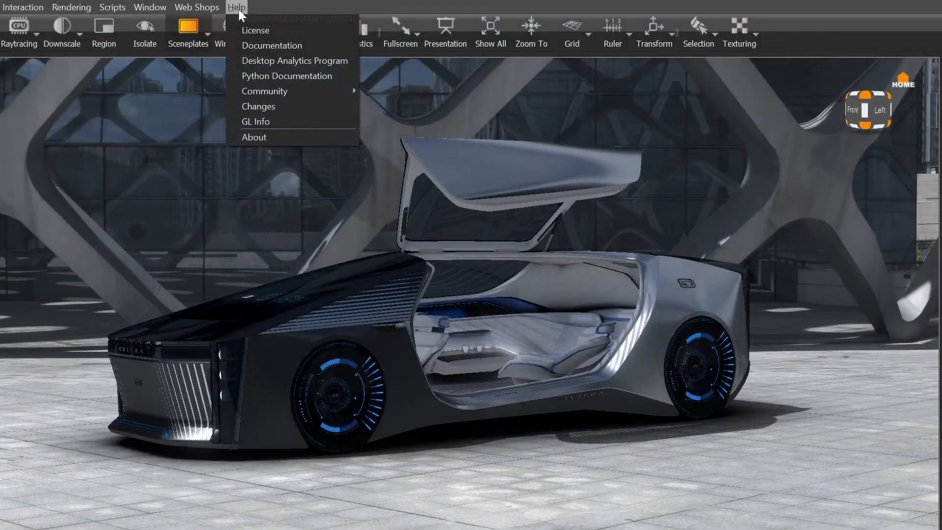
{"action": "left_click", "coordinate": [286, 76]}
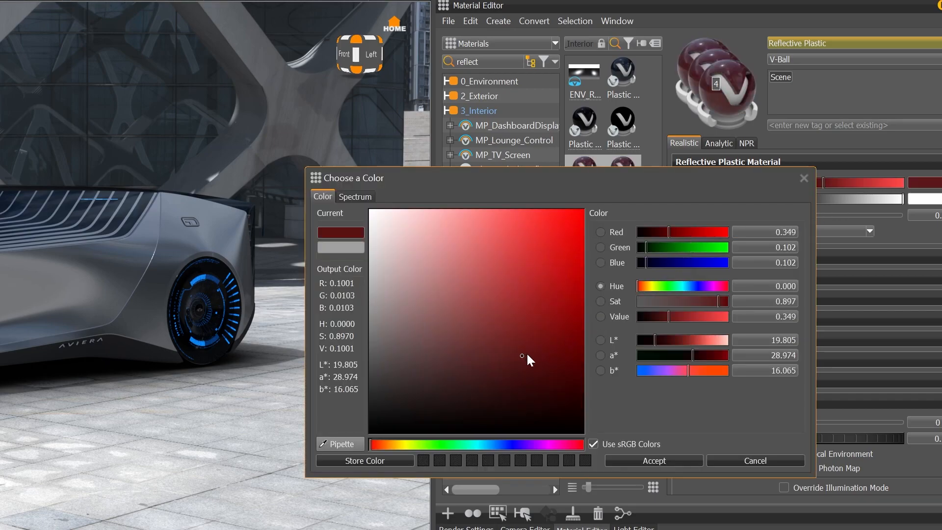
{"action": "left_click", "coordinate": [580, 235]}
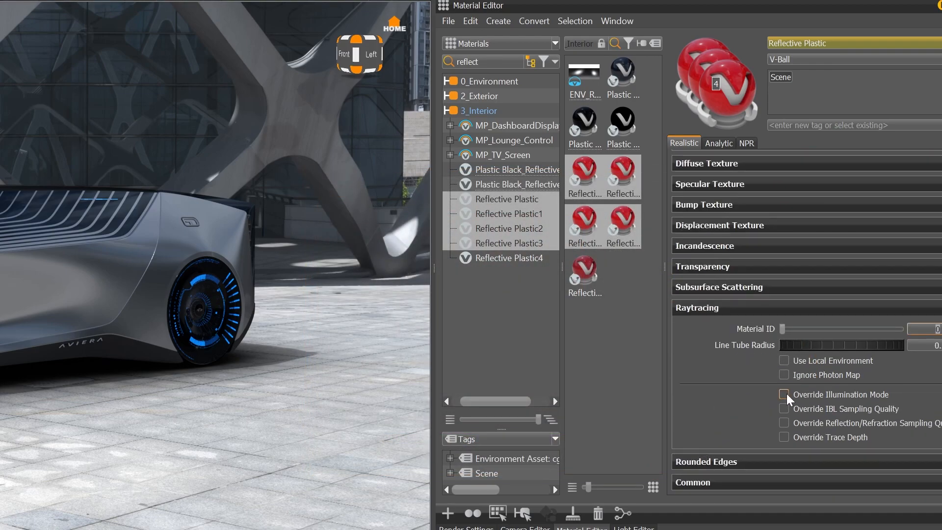
Step: Override illumination mode with Precomputed + Reflections for interactive rendering
{"action": "left_click", "coordinate": [784, 394]}
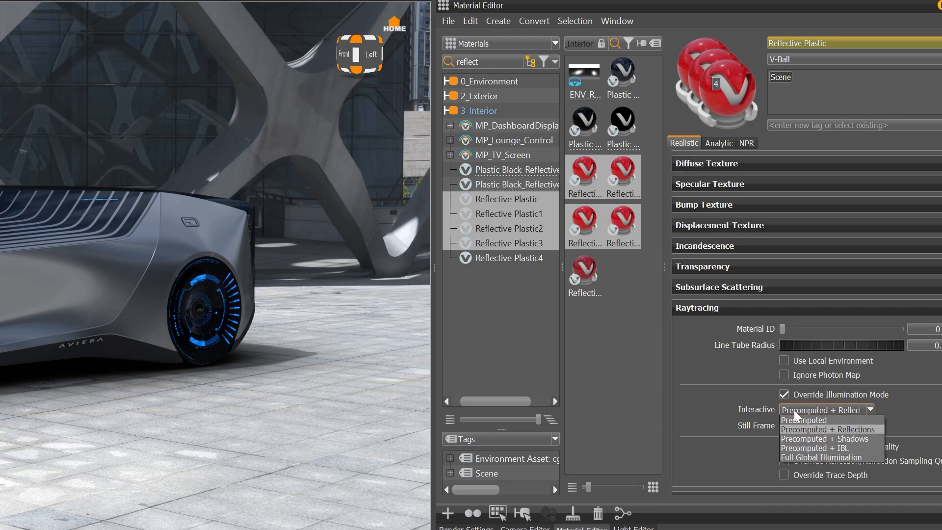
{"action": "left_click", "coordinate": [672, 521]}
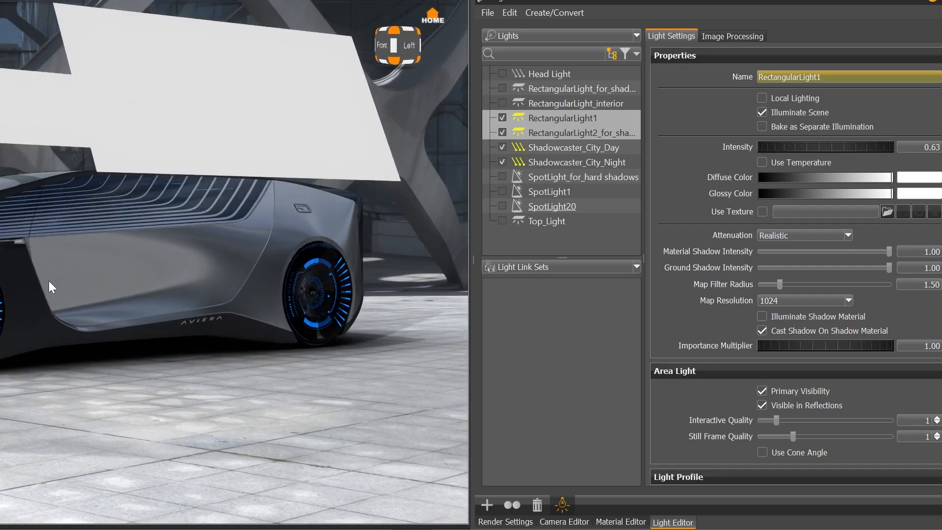
{"action": "left_click", "coordinate": [620, 521]}
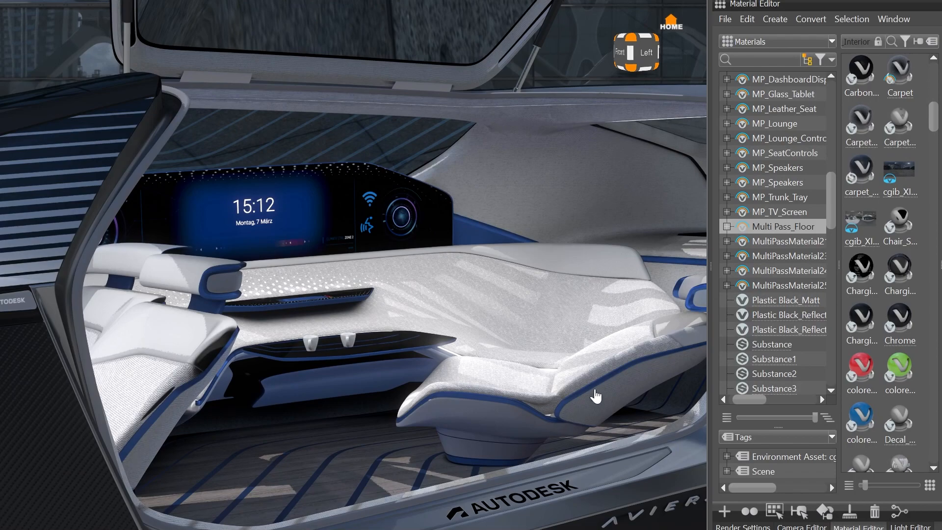
Step: Expand Multi Pass_Floor and reach the Carpet choice of its SW_Floor switch
{"action": "left_click", "coordinate": [727, 226]}
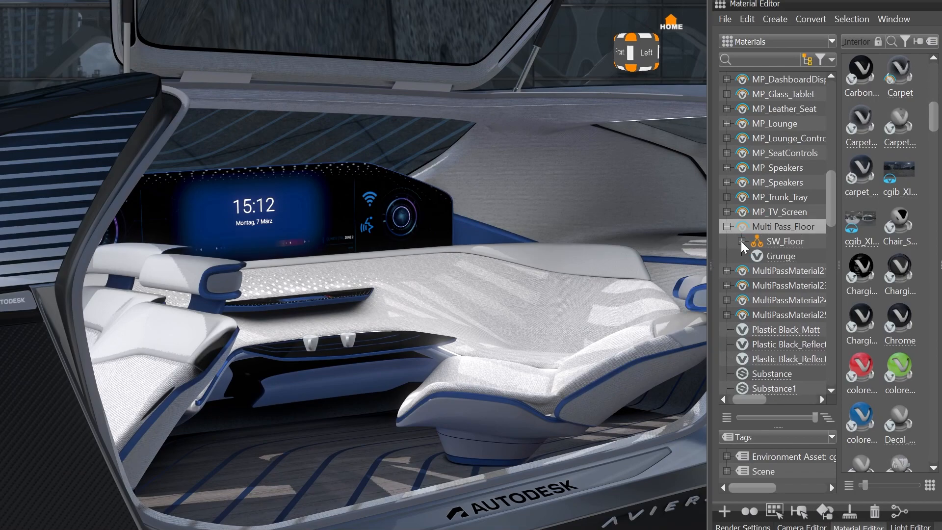
{"action": "left_click", "coordinate": [756, 242]}
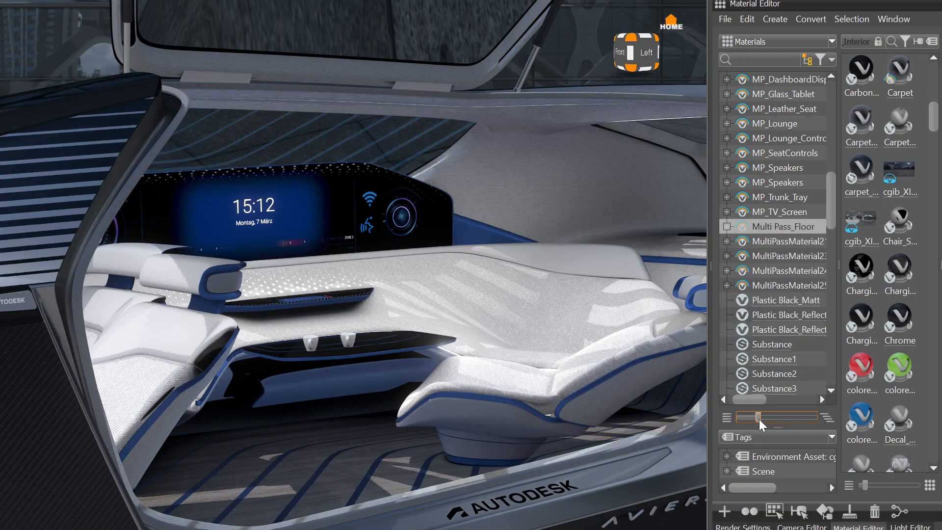
{"action": "left_click", "coordinate": [727, 226]}
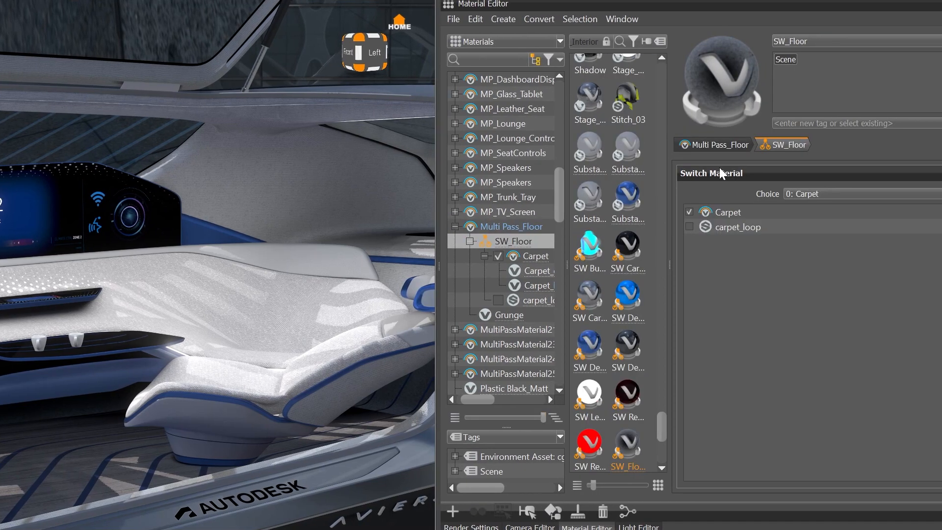
{"action": "left_click", "coordinate": [536, 255]}
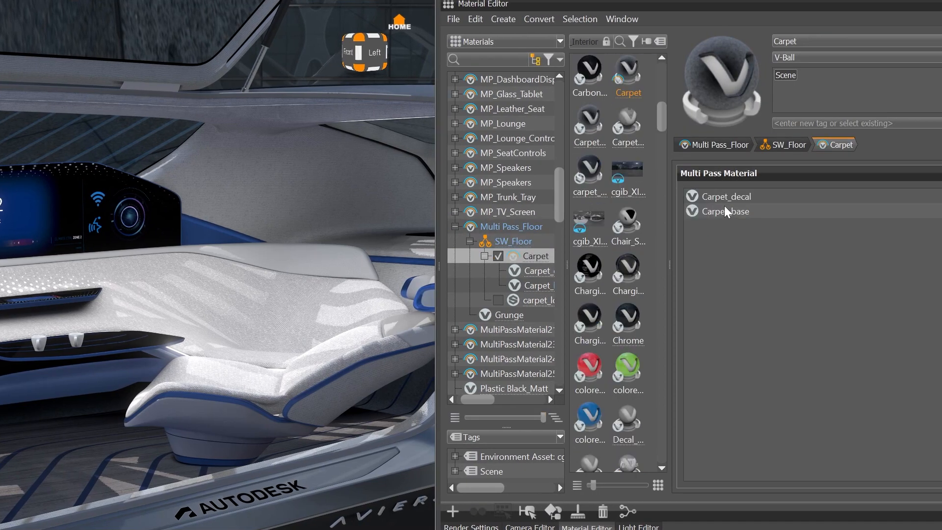
Step: Inspect Carpet_base and the Grunge layer, navigating back via SW_Floor
{"action": "left_click", "coordinate": [724, 212]}
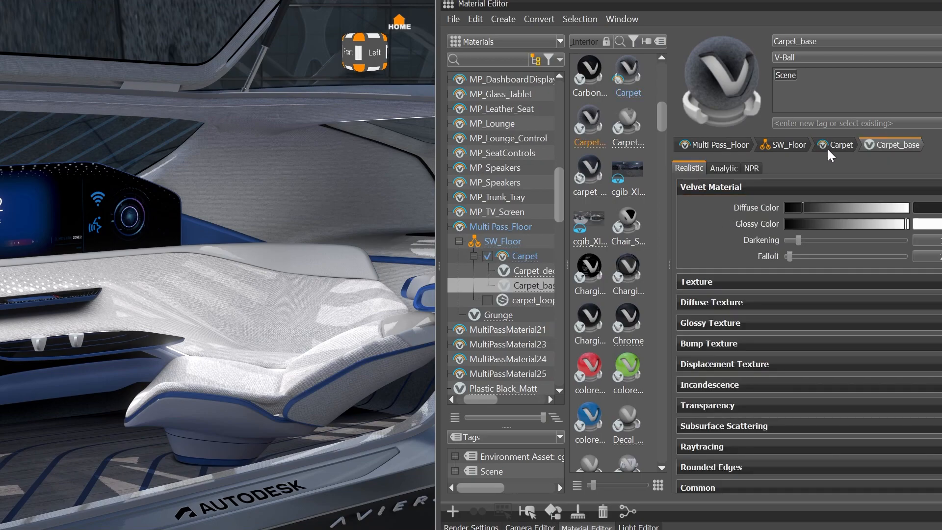
{"action": "left_click", "coordinate": [502, 242]}
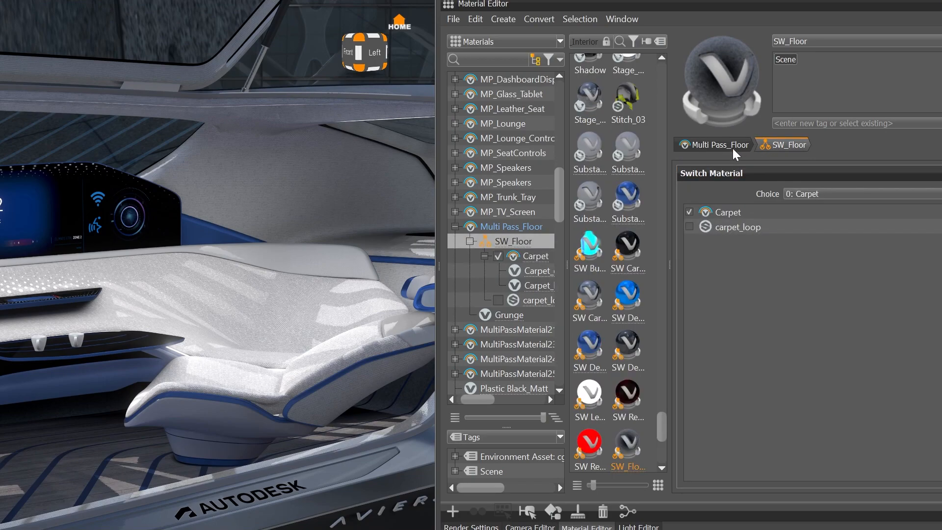
{"action": "left_click", "coordinate": [507, 315]}
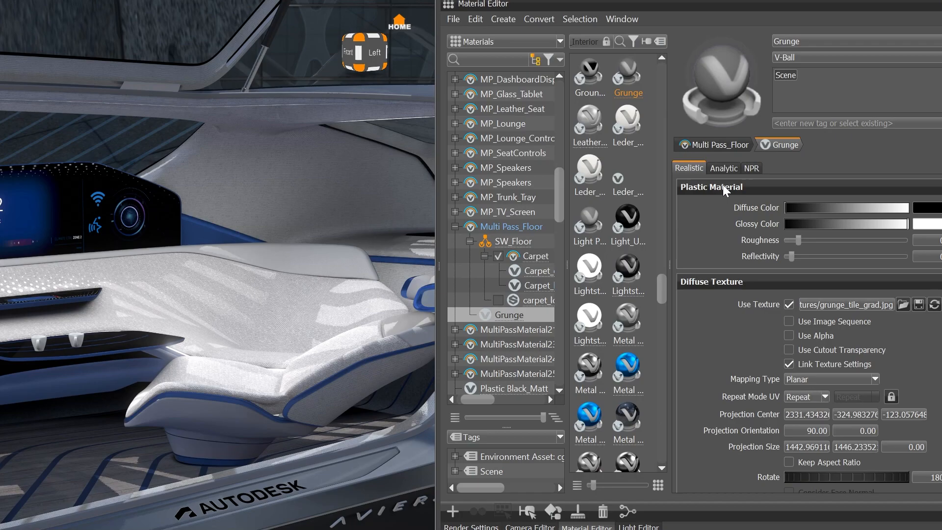
{"action": "left_click", "coordinate": [512, 227]}
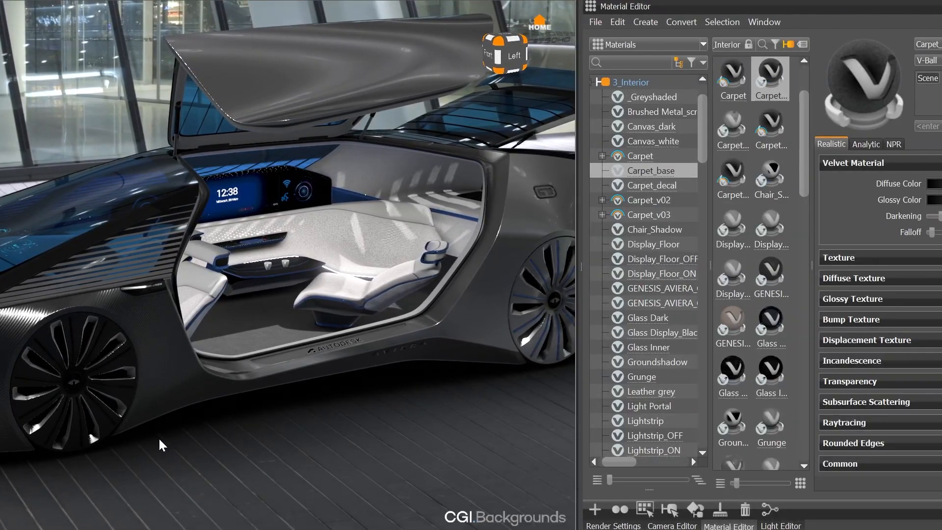
Step: Merge duplicate materials with identical names, including the Carpet_base copies
{"action": "right_click", "coordinate": [652, 170]}
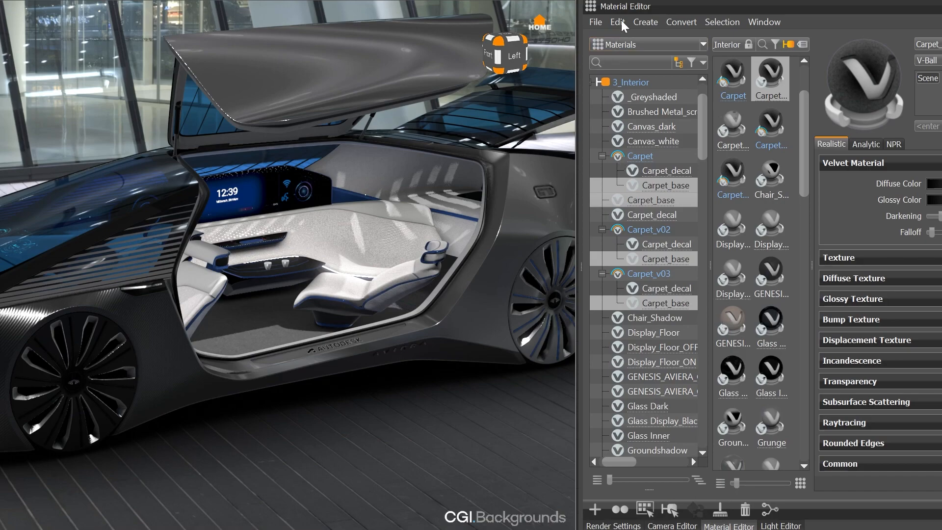
{"action": "left_click", "coordinate": [616, 22]}
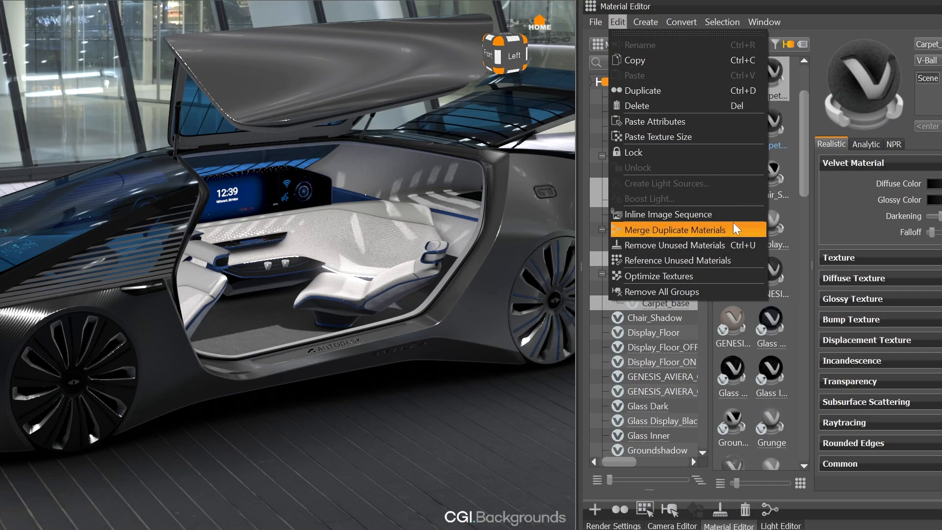
{"action": "left_click", "coordinate": [677, 229]}
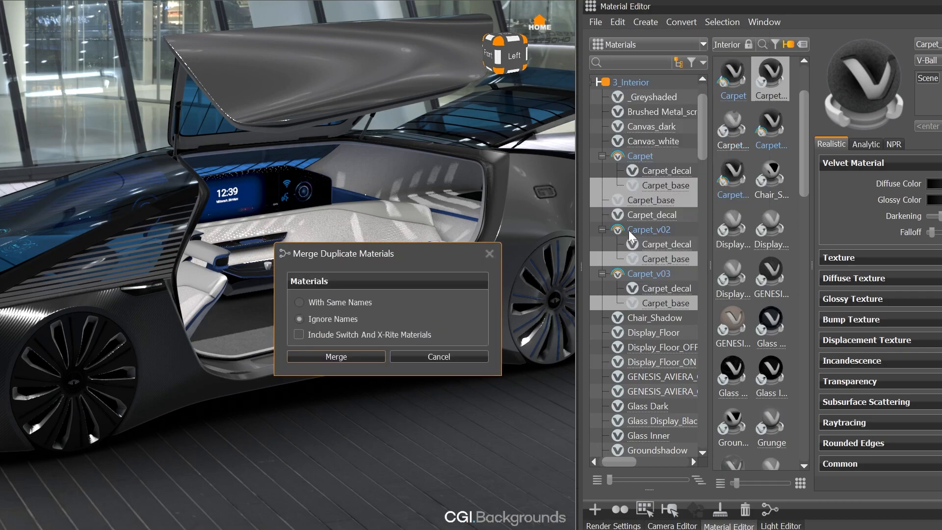
{"action": "left_click", "coordinate": [299, 302]}
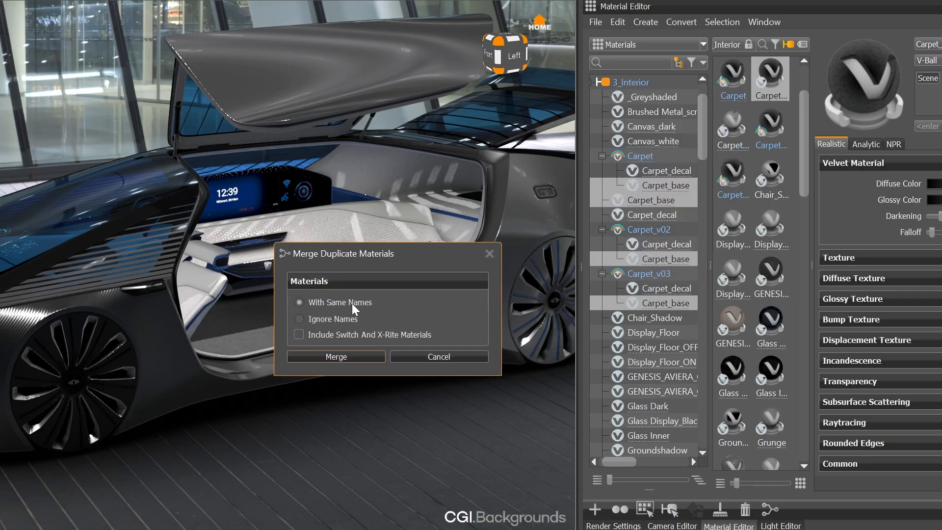
{"action": "left_click", "coordinate": [299, 319]}
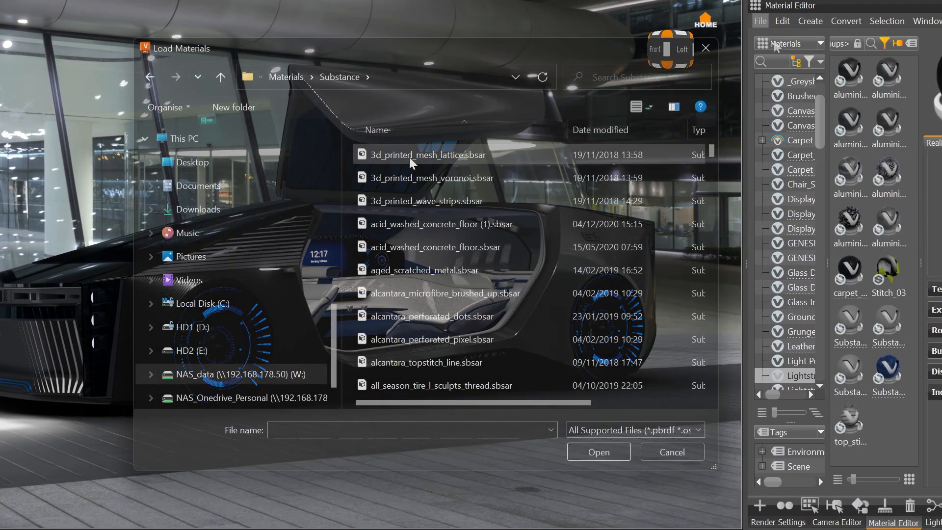
Step: Load several selected Substance .sbsar archives into the material list
{"action": "left_click", "coordinate": [426, 200]}
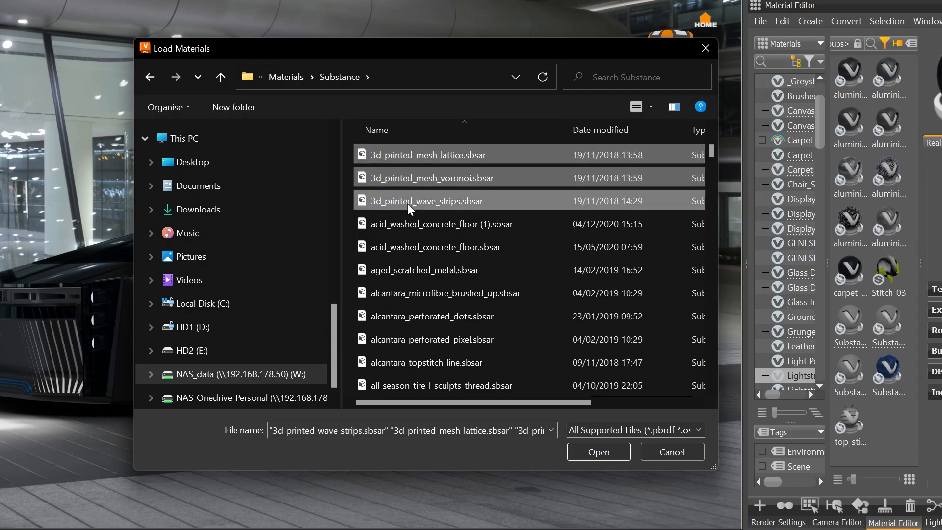
{"action": "left_click", "coordinate": [432, 339]}
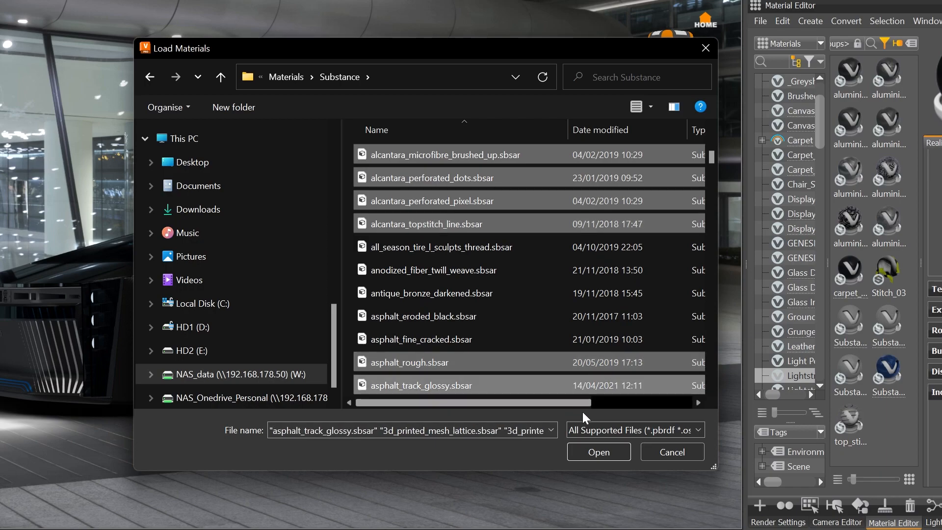
{"action": "left_click", "coordinate": [598, 452]}
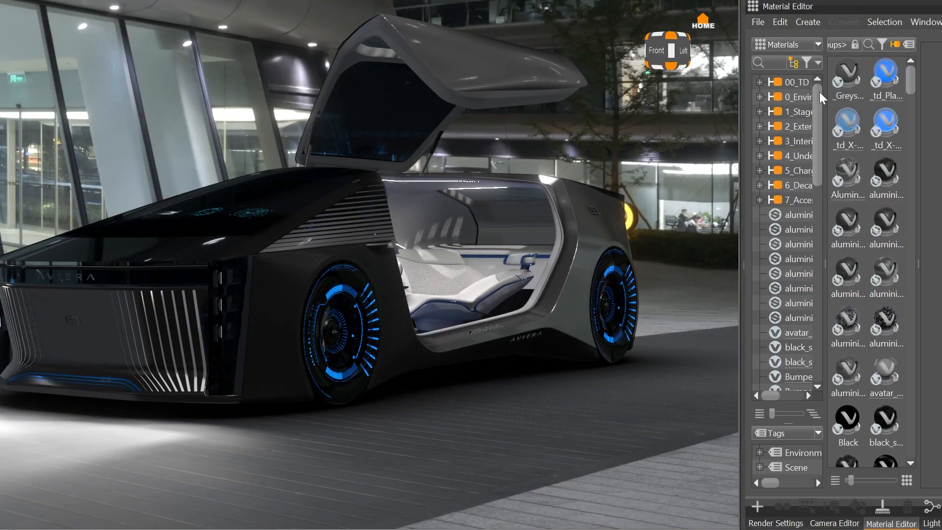
Step: Filter the material list to show only Substance materials
{"action": "left_click", "coordinate": [818, 63]}
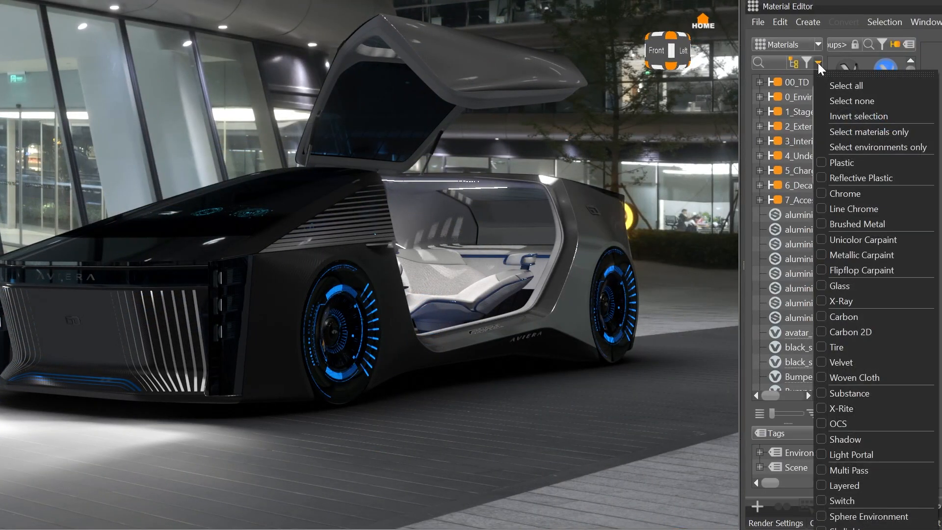
{"action": "left_click", "coordinate": [822, 393]}
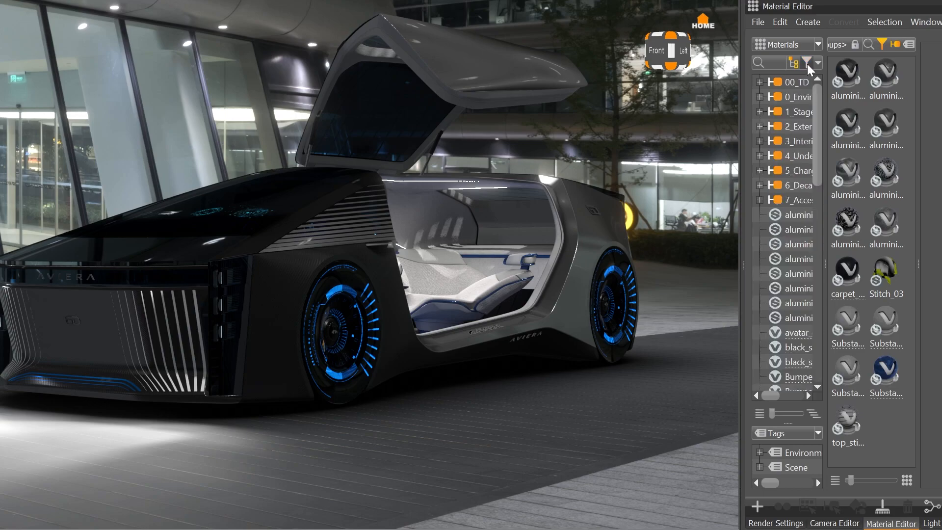
{"action": "left_click", "coordinate": [894, 44]}
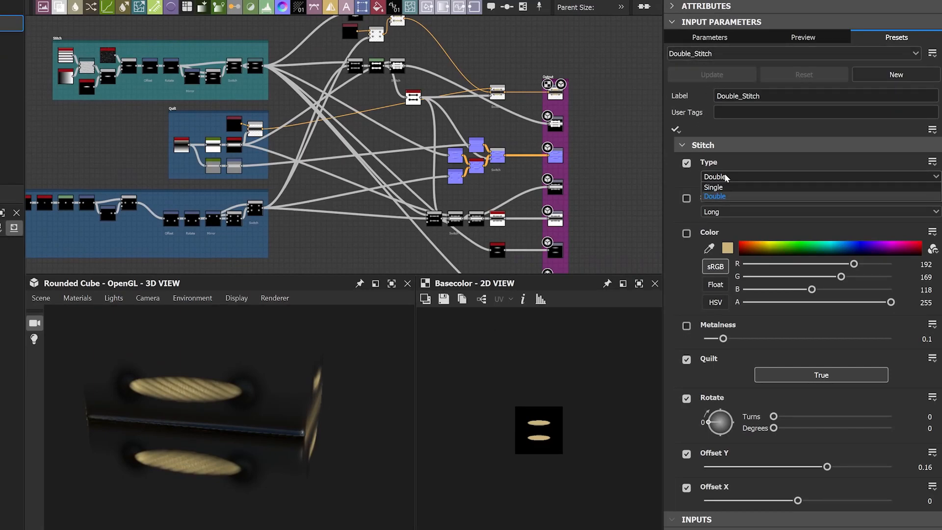
Step: Set Double_Stitch's stitch type to Double and review VRED's presets behavior options
{"action": "left_click", "coordinate": [714, 187]}
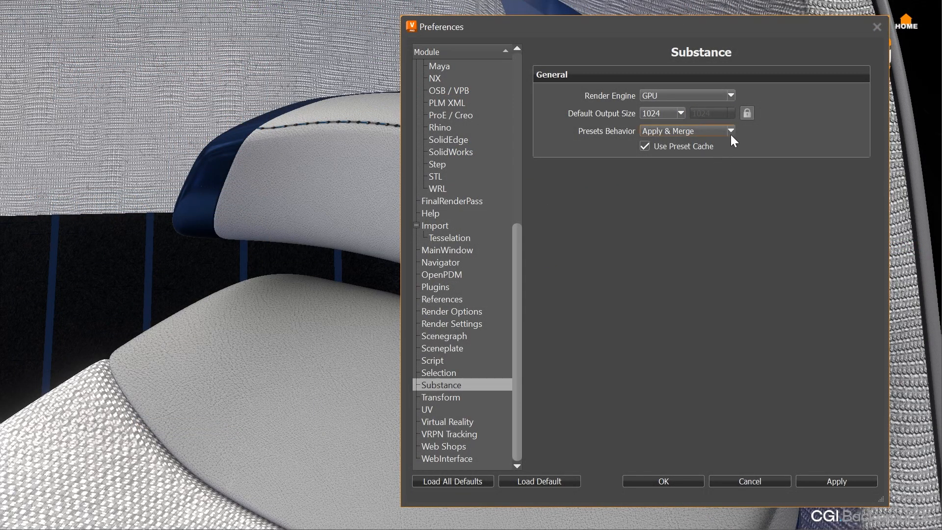
{"action": "left_click", "coordinate": [730, 130]}
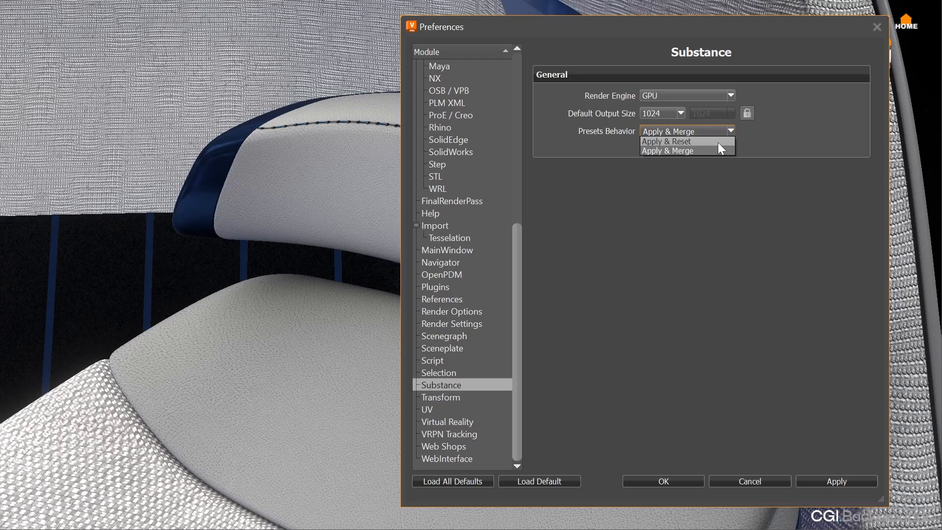
{"action": "mouse_move", "coordinate": [721, 157]}
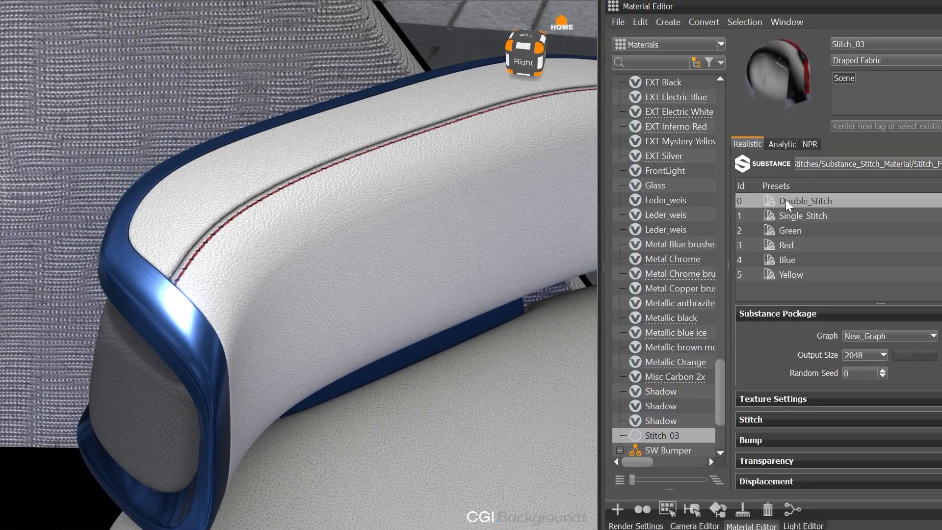
Step: Cycle the armrest stitching through the Green, Single_Stitch, Blue and Double_Stitch presets
{"action": "left_click", "coordinate": [787, 230]}
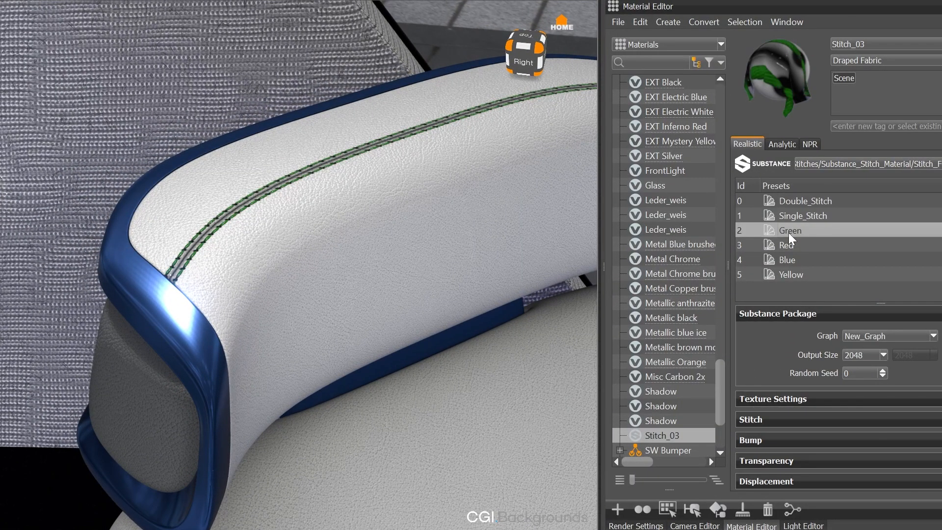
{"action": "left_click", "coordinate": [801, 215]}
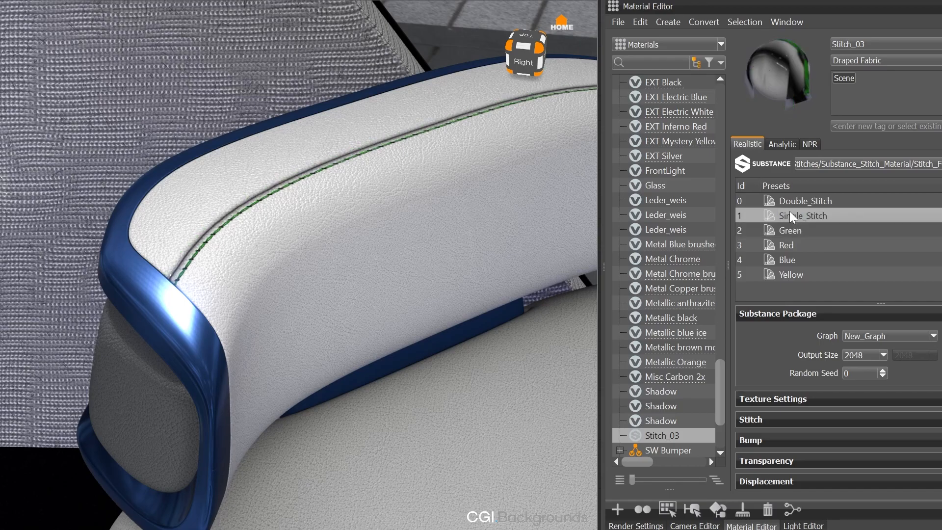
{"action": "left_click", "coordinate": [787, 259]}
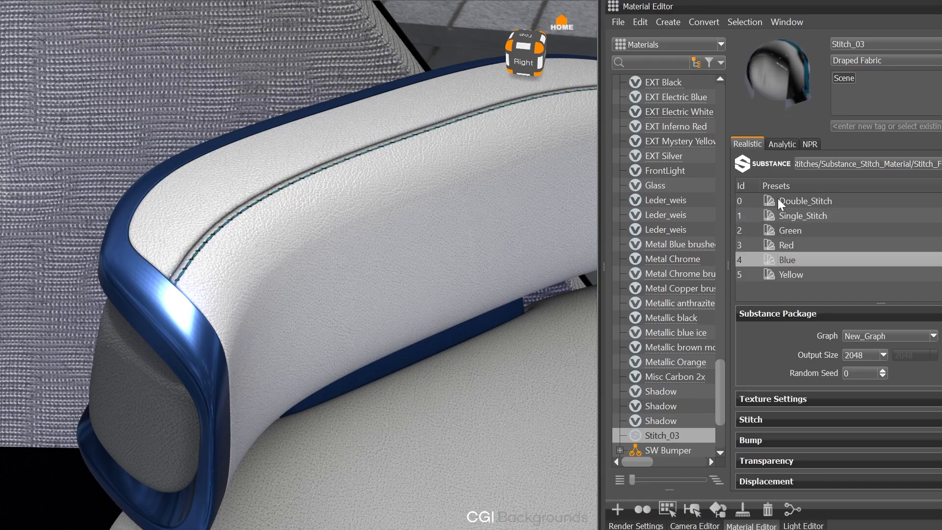
{"action": "left_click", "coordinate": [805, 200]}
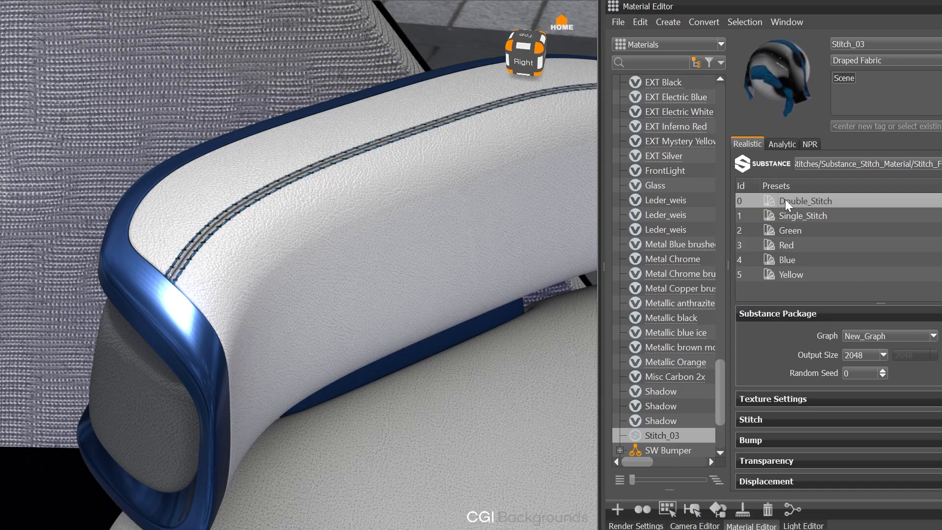
Step: Apply the Single_Stitch preset with Apply and Reset
{"action": "right_click", "coordinate": [801, 214]}
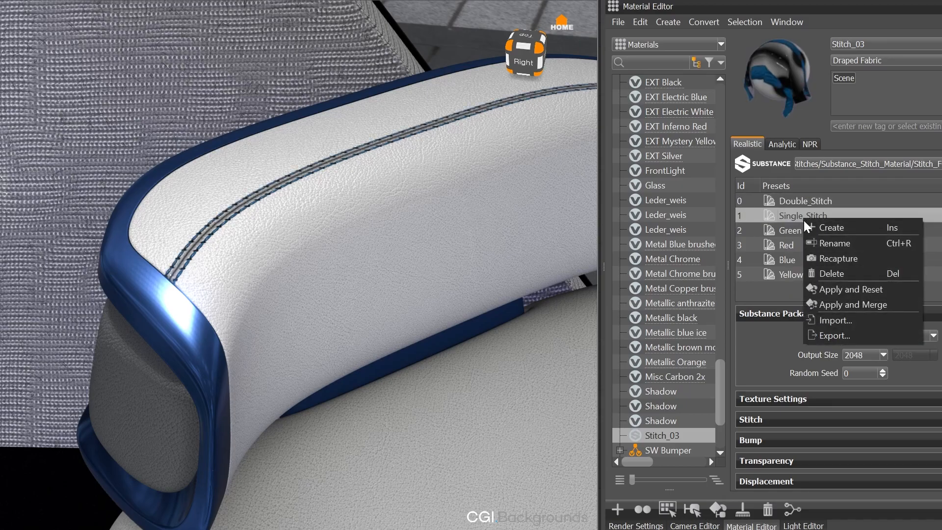
{"action": "mouse_move", "coordinate": [853, 288]}
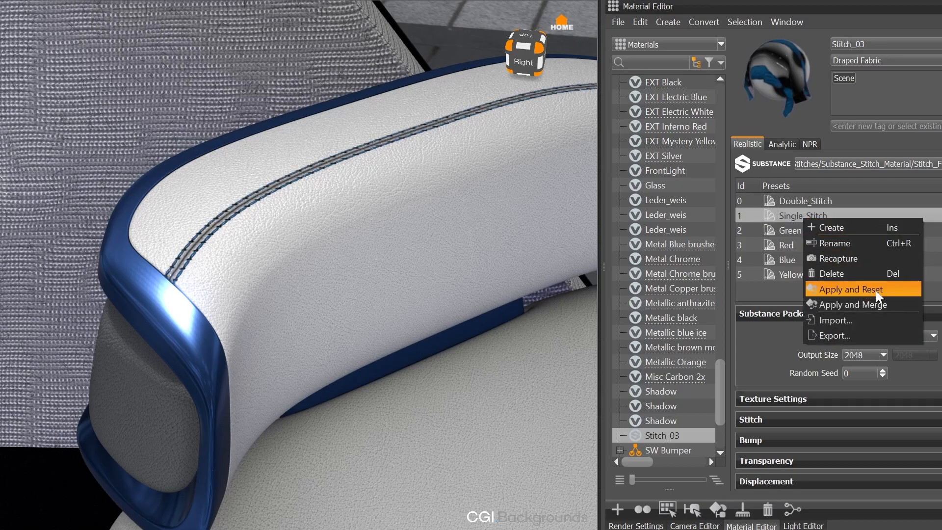
{"action": "left_click", "coordinate": [848, 289]}
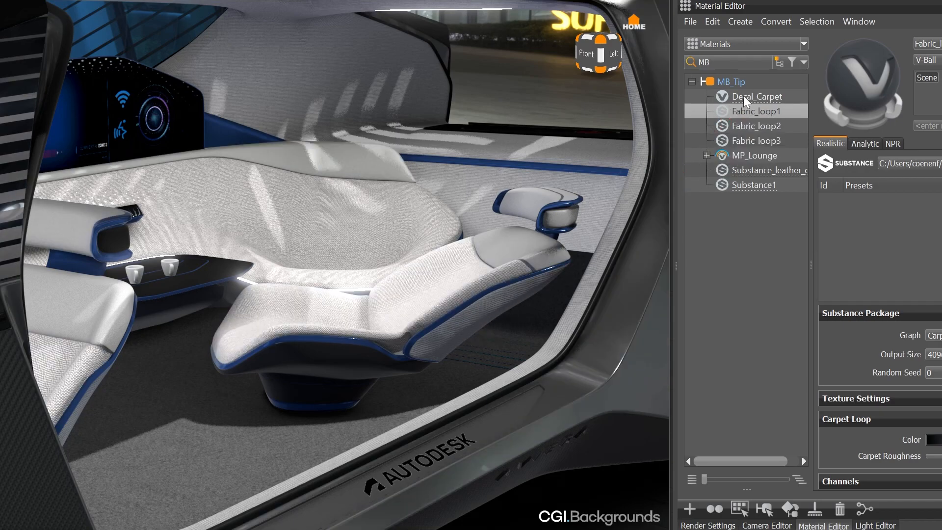
Step: Drop Decal_Carpet onto the seat, then the three Fabric_loop materials to form a switch
{"action": "left_click", "coordinate": [757, 96]}
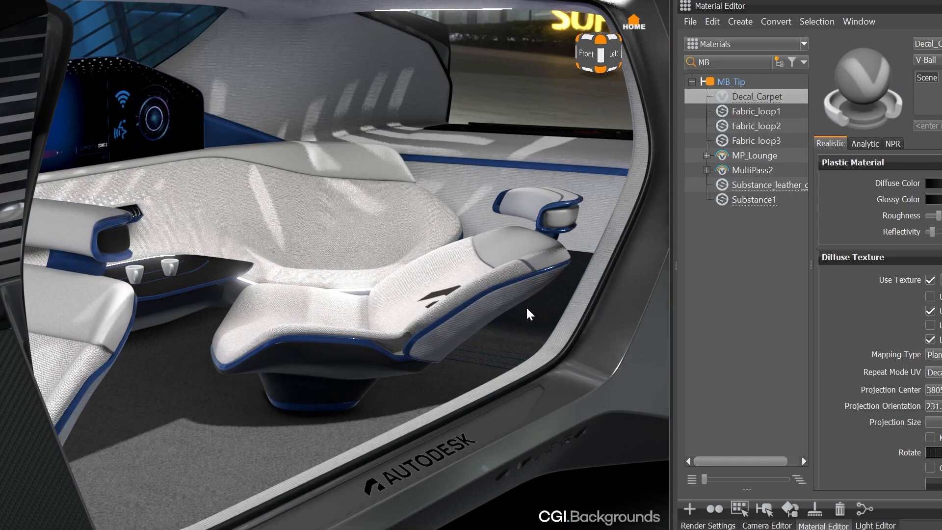
{"action": "left_click", "coordinate": [707, 169]}
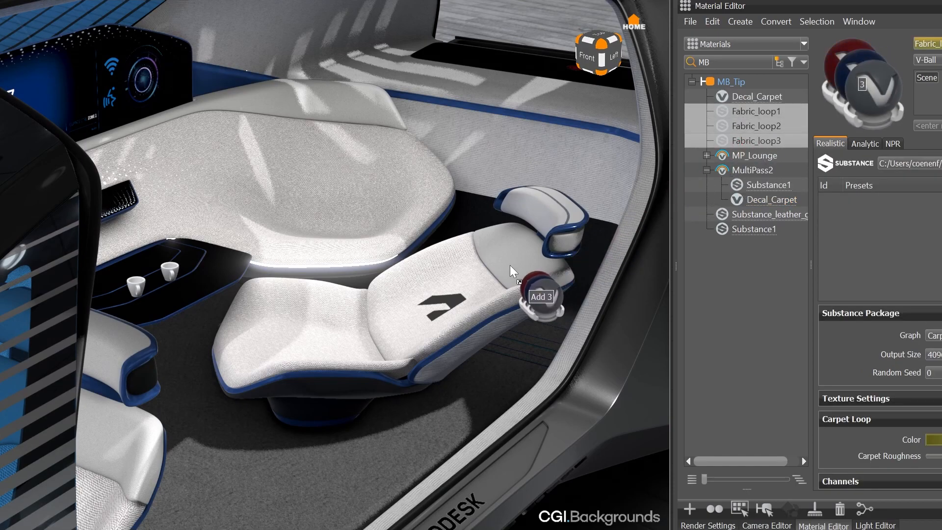
{"action": "left_click", "coordinate": [540, 296]}
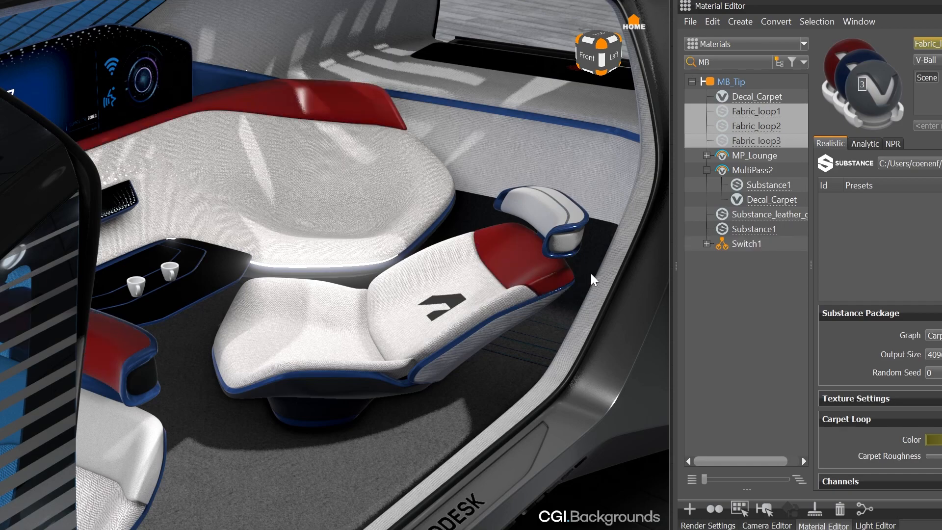
Step: Expand the new Switch1 and make Fabric_loop1 the active seat variant
{"action": "left_click", "coordinate": [707, 245]}
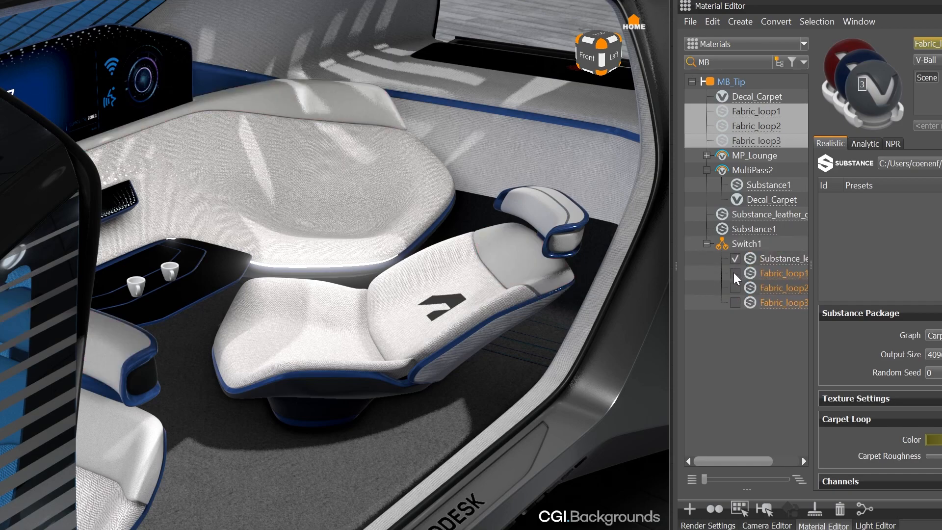
{"action": "left_click", "coordinate": [735, 288]}
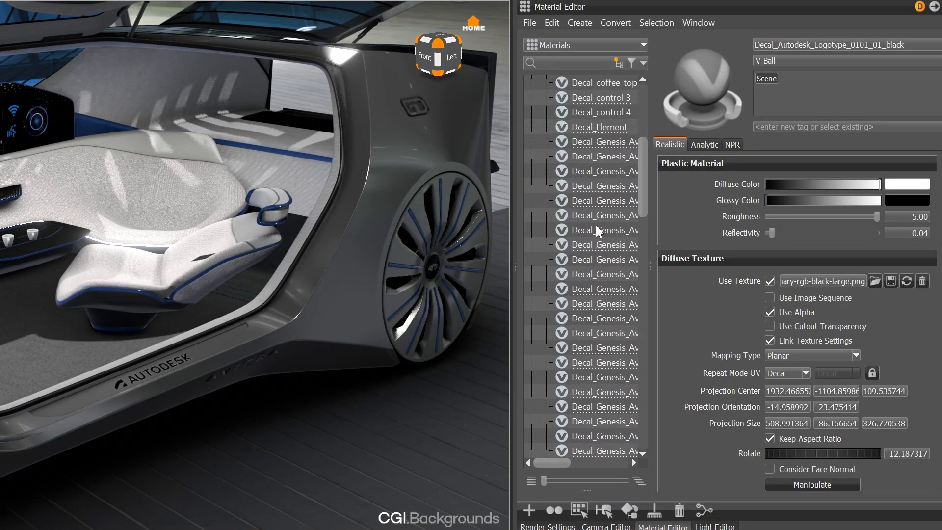
Step: Multi-select 59 materials to edit their shared plastic and texture settings
{"action": "scroll", "scroll_direction": "down", "scroll_amount": 3}
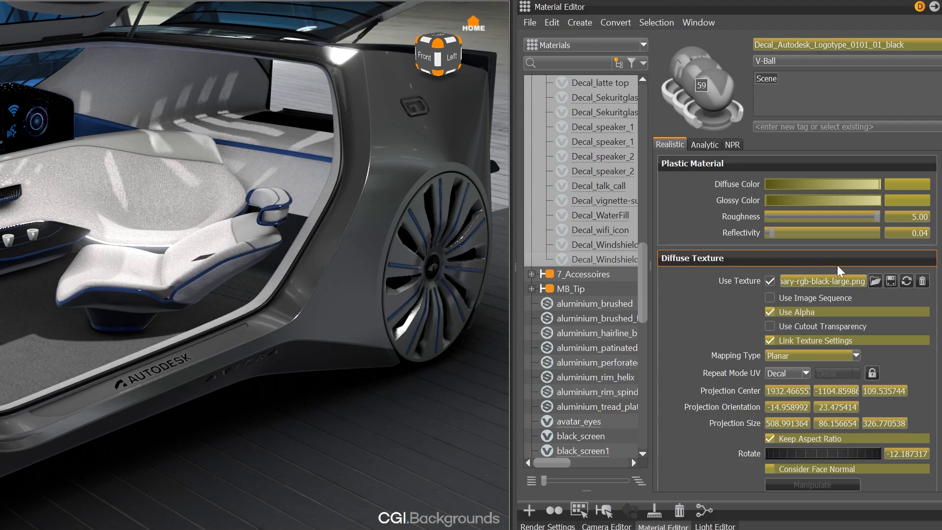
{"action": "left_click", "coordinate": [890, 281]}
{"action": "type", "text": "carpet"}
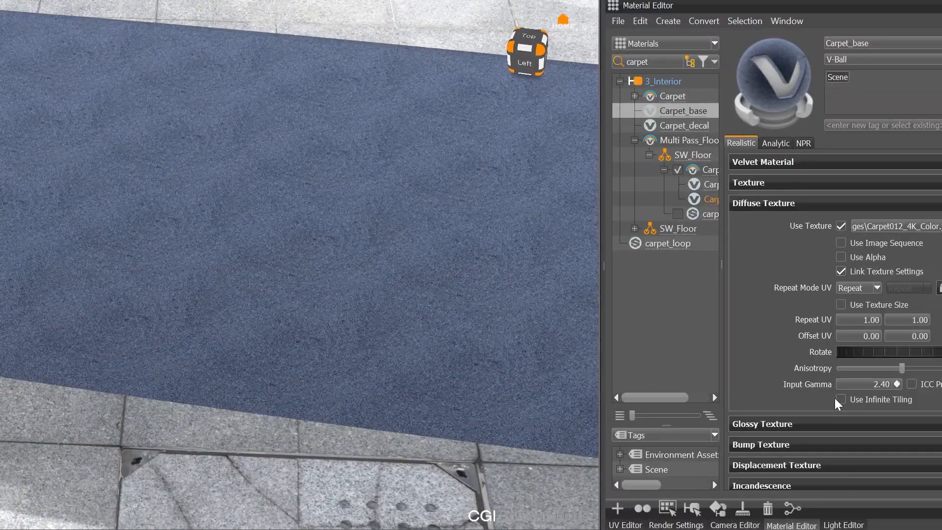
Step: Enable Use Infinite Tiling on the Carpet_base diffuse texture for the floor carpet
{"action": "left_click", "coordinate": [841, 399]}
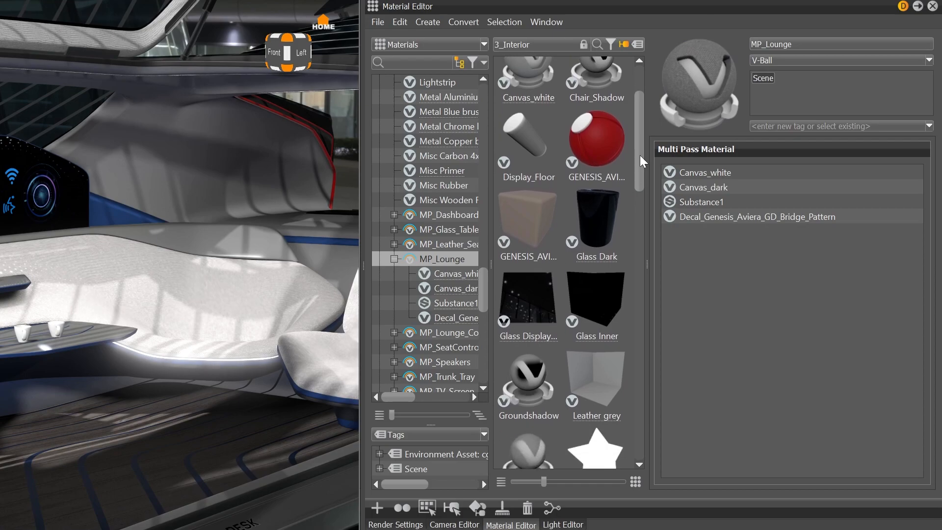
Step: Preview MP_Lounge on the Draped Fabric shader geometry, then select the leather seat multi-pass material
{"action": "scroll", "scroll_direction": "down", "scroll_amount": 3}
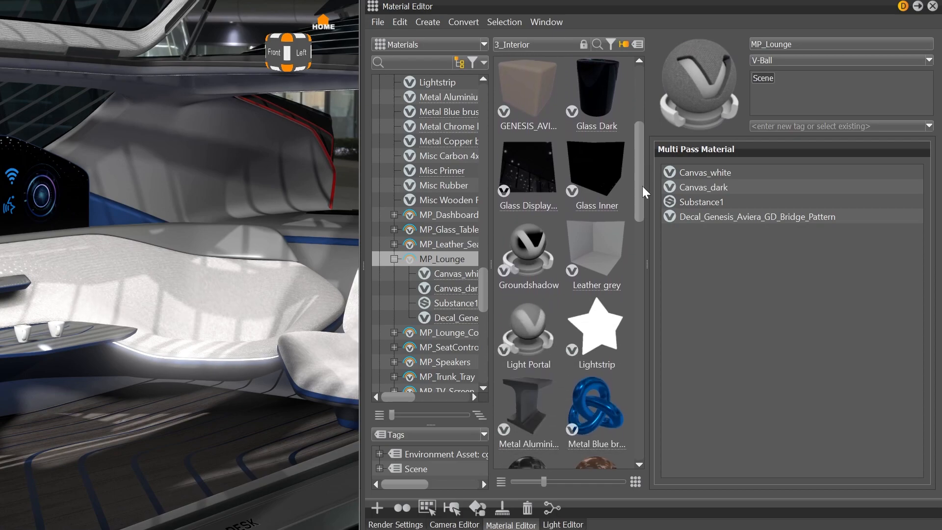
{"action": "scroll", "scroll_direction": "down", "scroll_amount": 3}
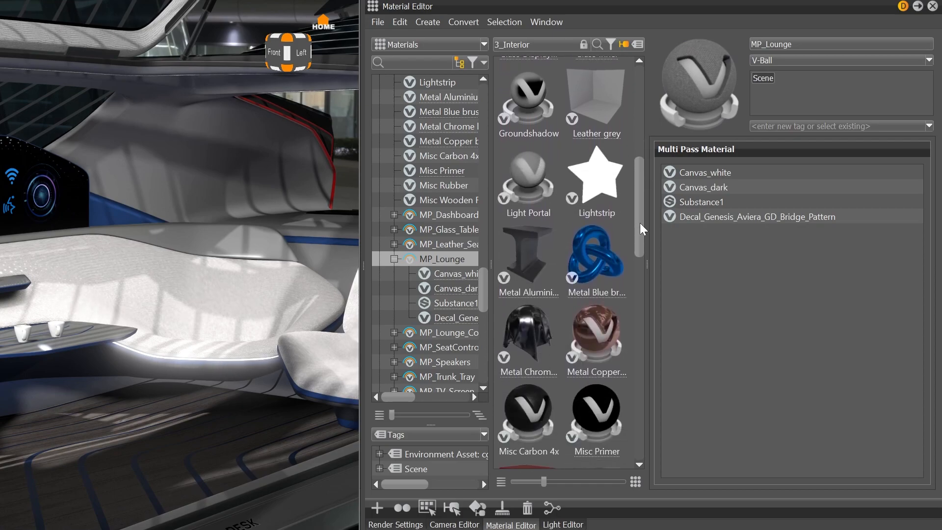
{"action": "scroll", "scroll_direction": "down", "scroll_amount": 3}
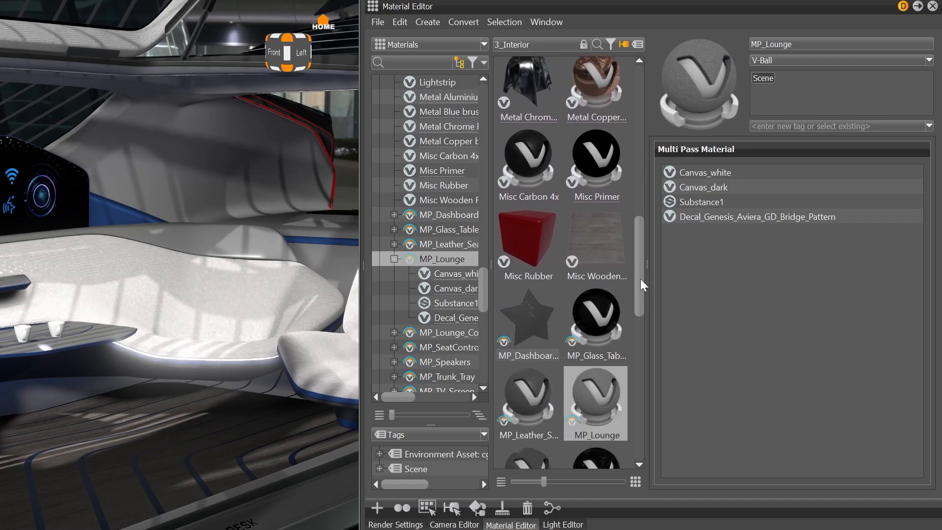
{"action": "left_click", "coordinate": [928, 60]}
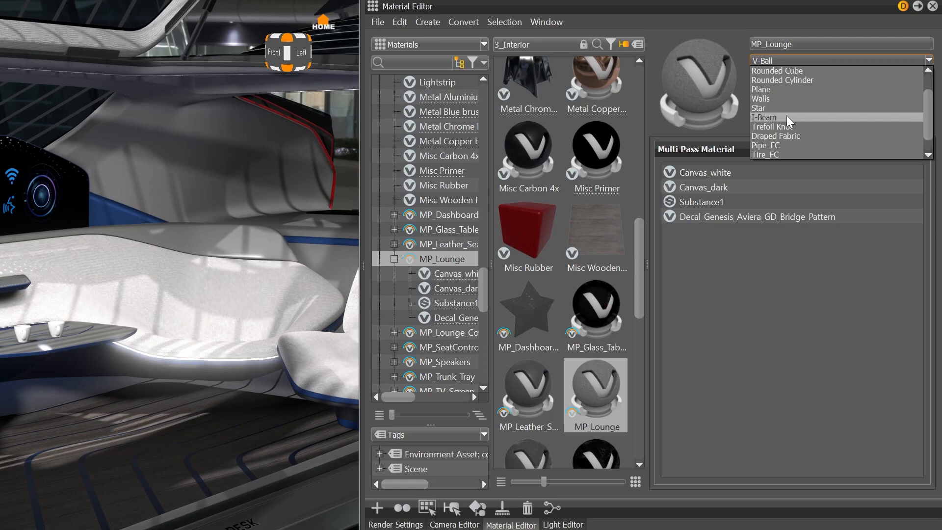
{"action": "left_click", "coordinate": [776, 136]}
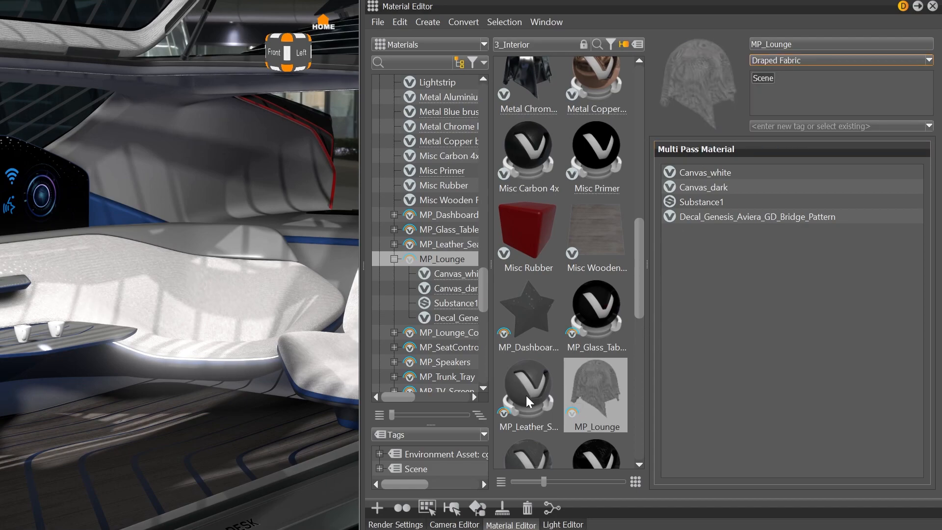
{"action": "left_click", "coordinate": [527, 391]}
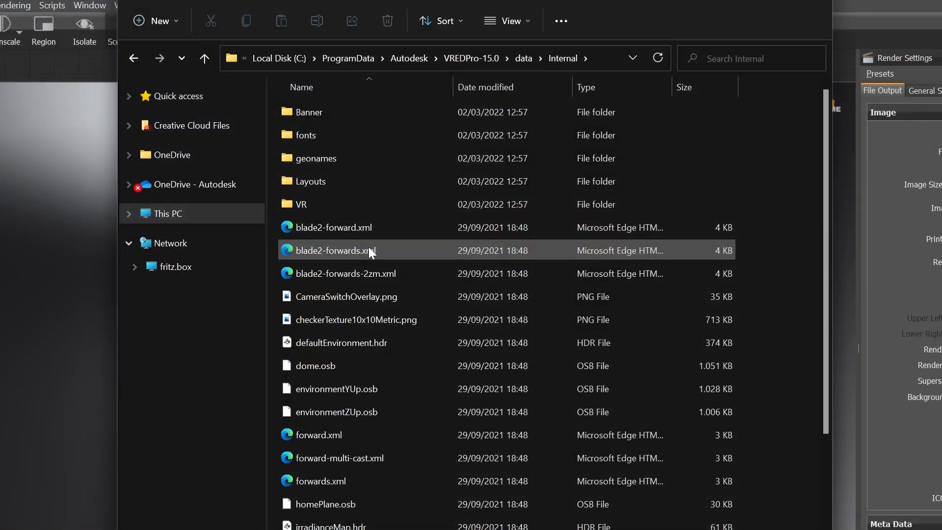
Step: Scroll the VREDPro-15.0 Internal data folder to locate the MaterialBall scene file
{"action": "scroll", "scroll_direction": "down", "scroll_amount": 3}
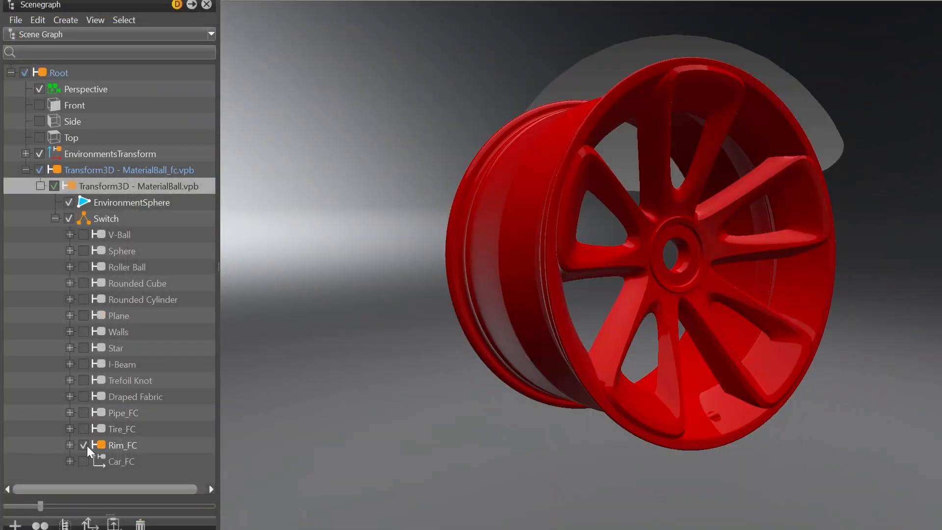
Step: Assign a custom _FC shader geometry as the preview for ten selected metal materials
{"action": "left_click", "coordinate": [512, 509]}
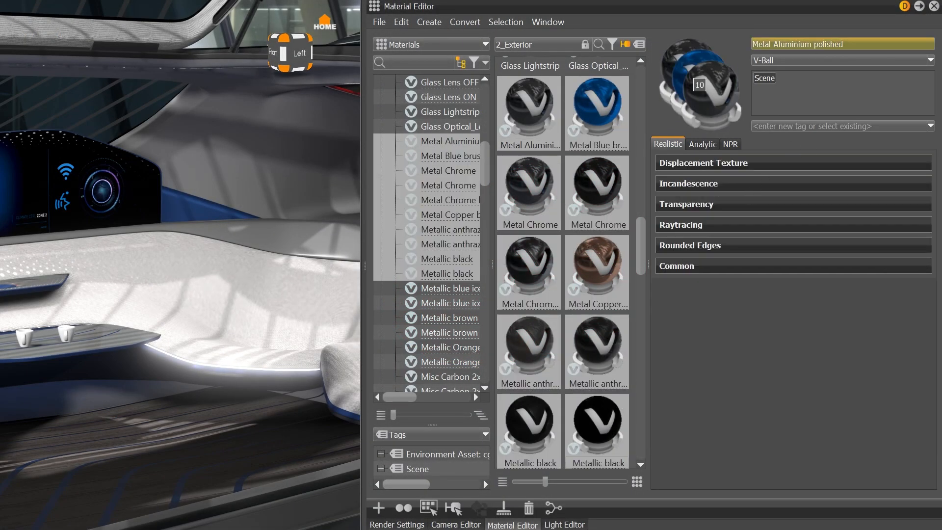
{"action": "left_click", "coordinate": [933, 60]}
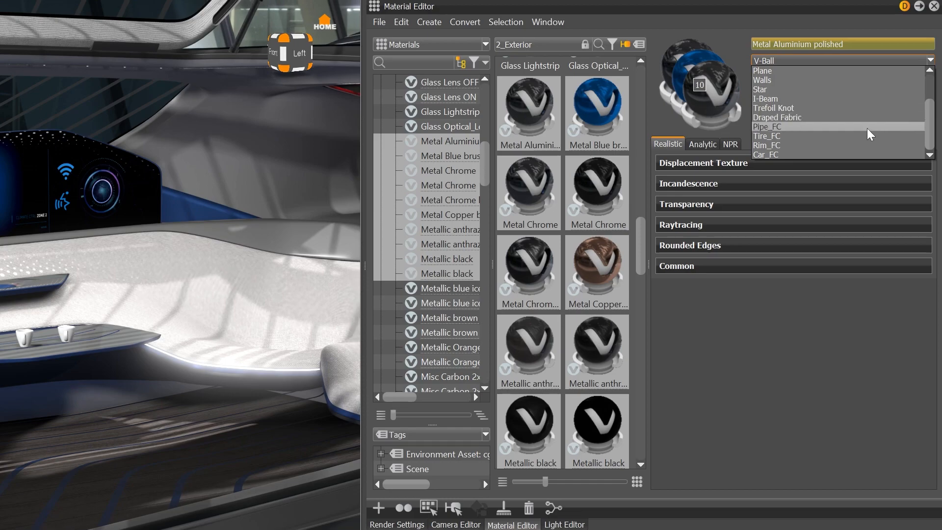
{"action": "left_click", "coordinate": [767, 145]}
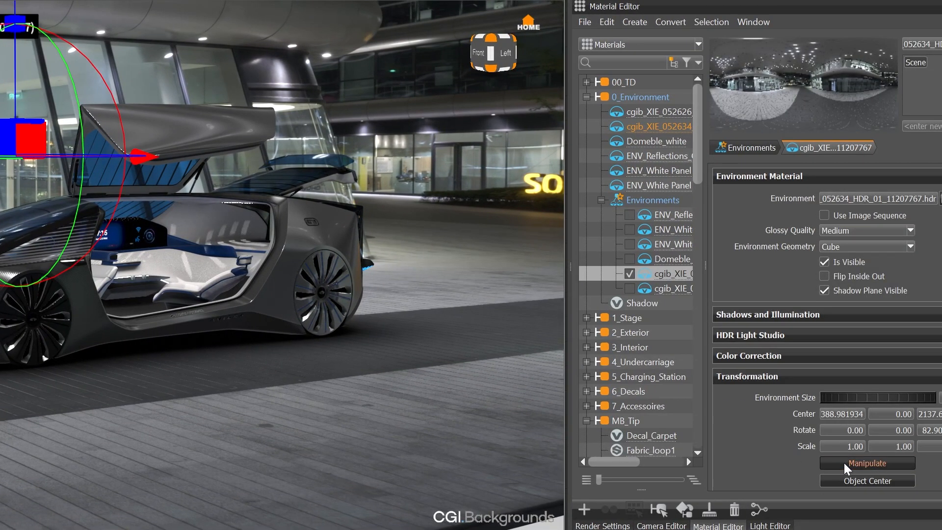
Step: Activate Manipulate on the night-time HDR environment to reposition it in the viewport
{"action": "left_click", "coordinate": [867, 463]}
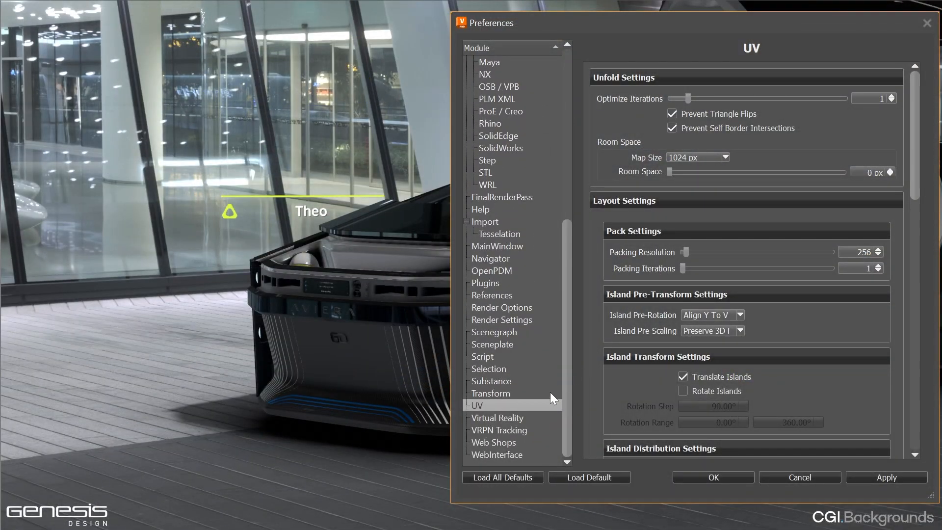
Step: Show the Virtual Reality category of the Preferences window
{"action": "left_click", "coordinate": [496, 418]}
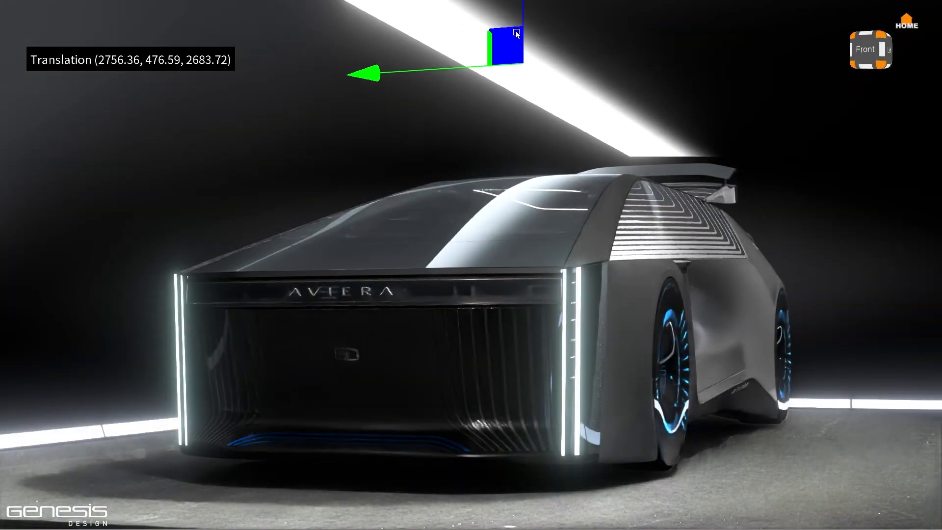
Step: Move the overhead light above the Aviera and start GPU raytracing in both VRED versions
{"action": "left_click_drag", "start_coordinate": [504, 33], "coordinate": [401, 38]}
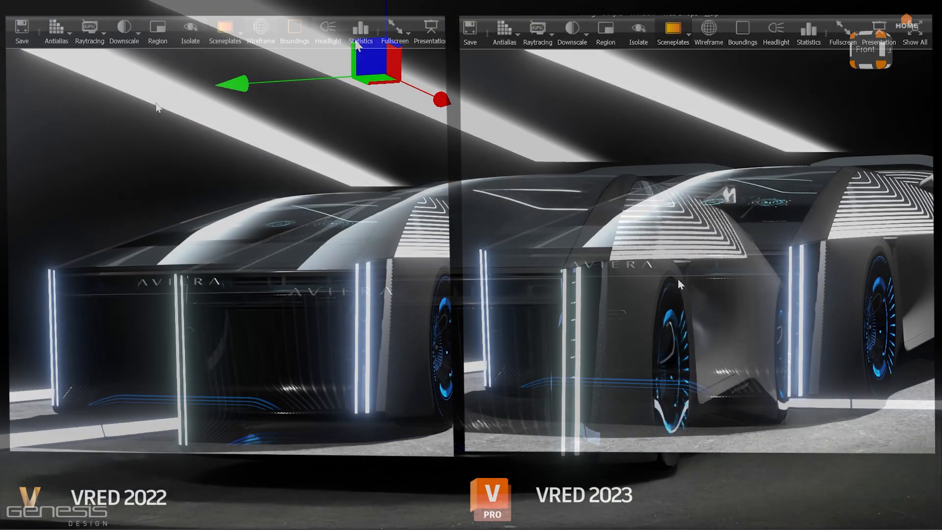
{"action": "left_click", "coordinate": [89, 29]}
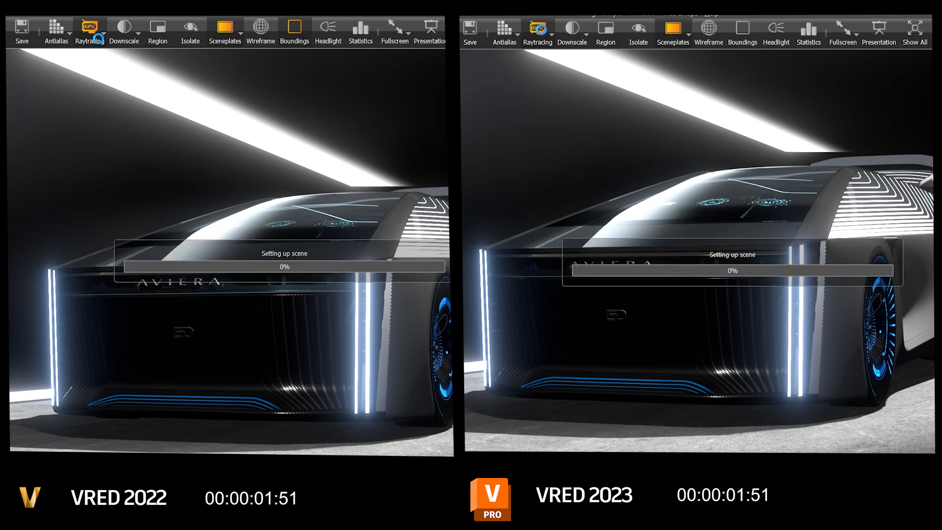